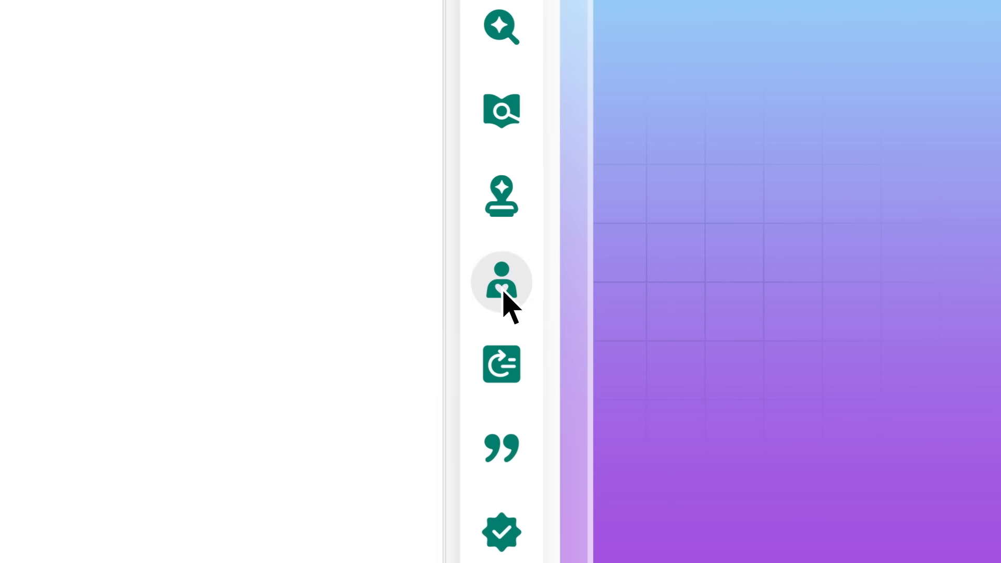
Open Grammarly's Humanizer and browse voices like Everyday Voice, Executive, Scholar and Precisionist
left_click(501, 283)
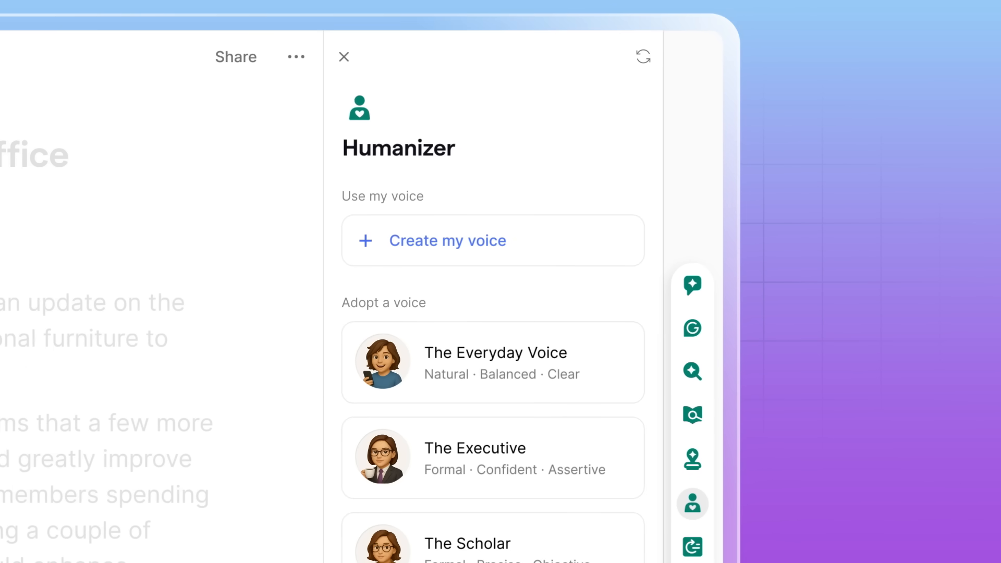
scroll("down", 3)
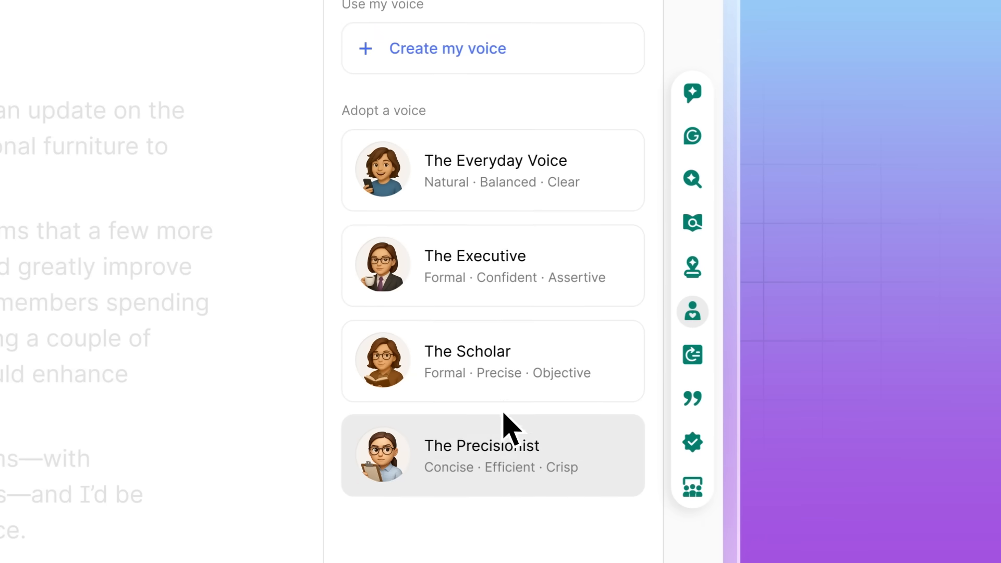
Start Create my voice in the Humanizer and scroll through the Create a voice form
left_click(447, 48)
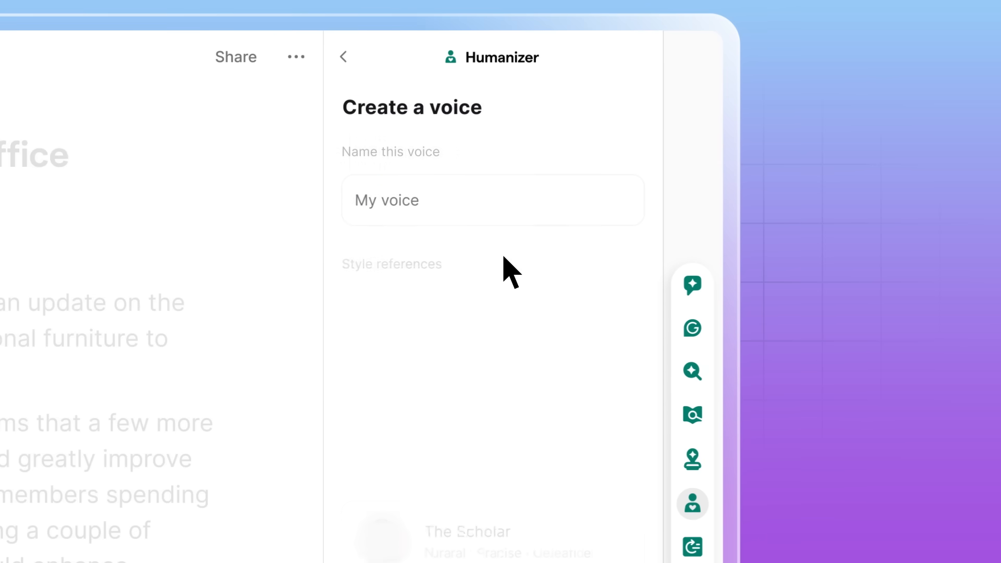
scroll("down", 3)
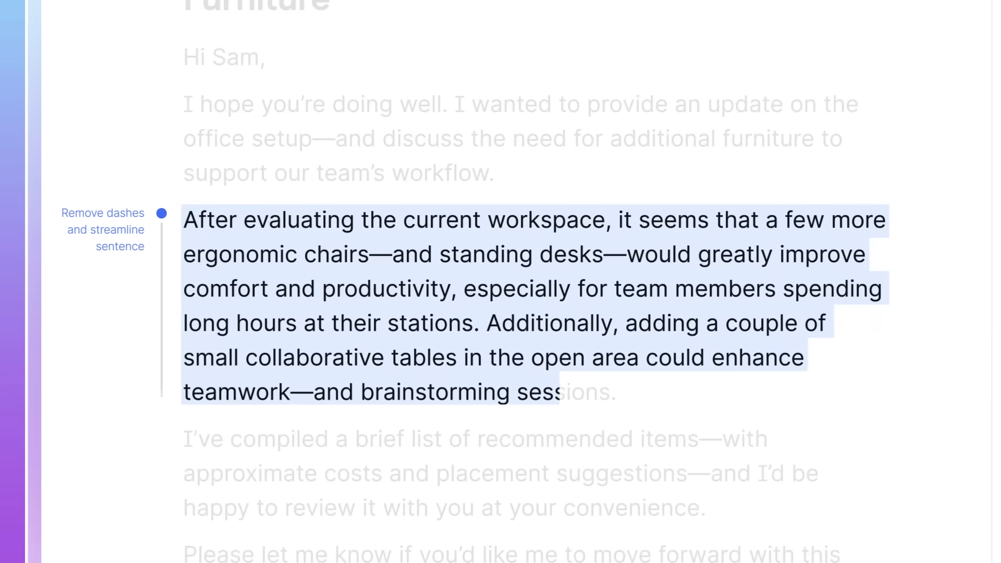
Accept the 'Remove dashes and streamline sentence' suggestion on the ergonomic-chairs paragraph
left_click(163, 211)
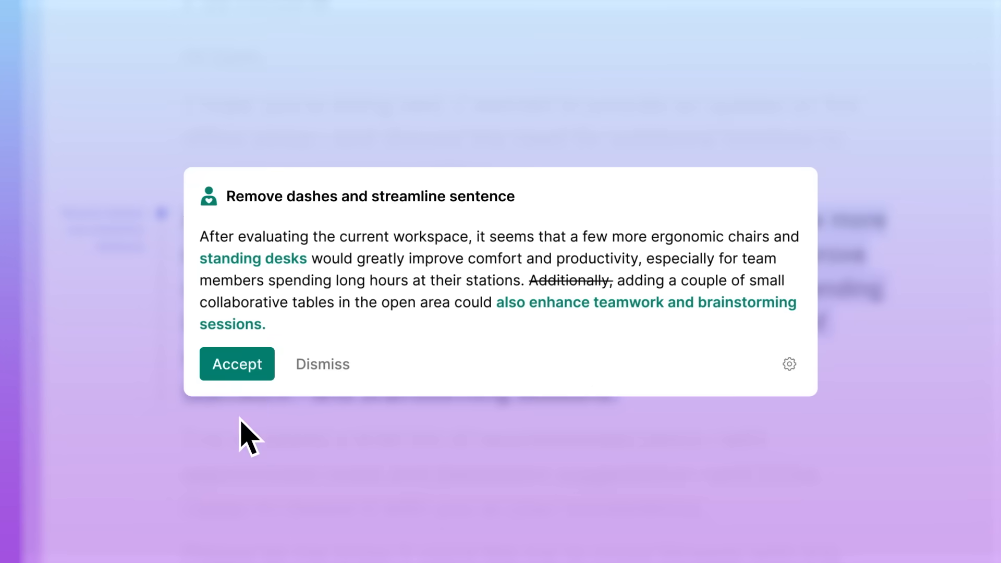
left_click(237, 364)
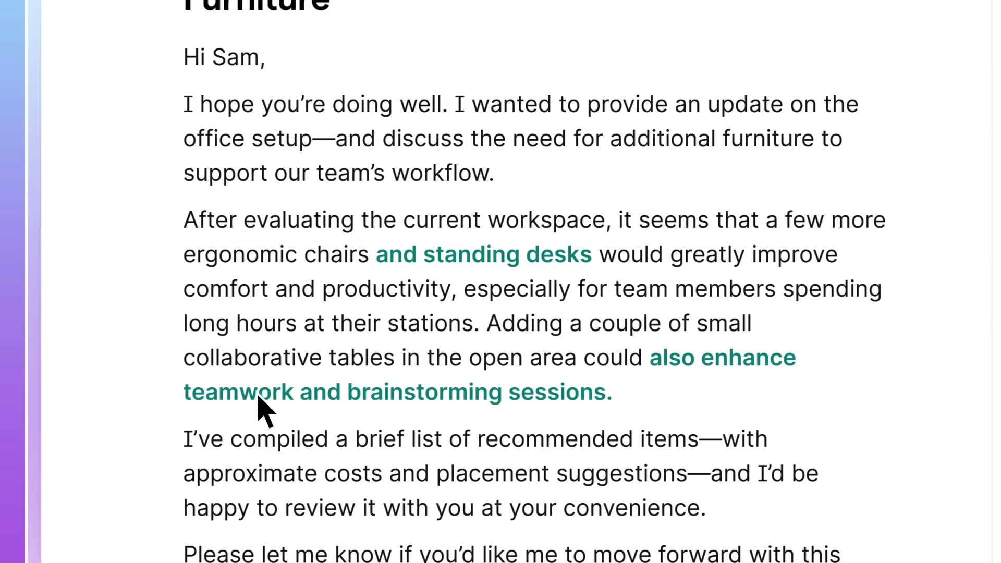
mouse_move(624, 425)
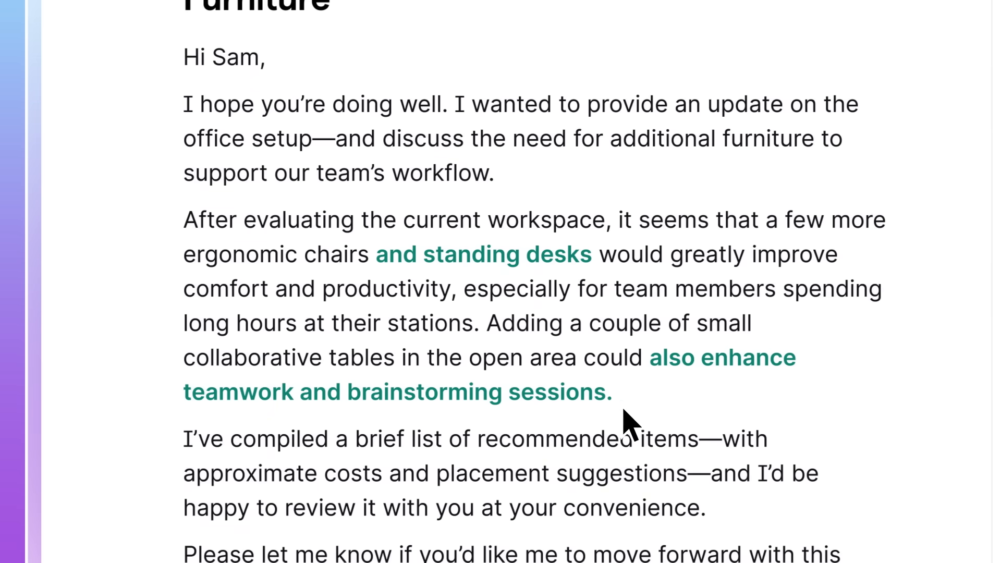